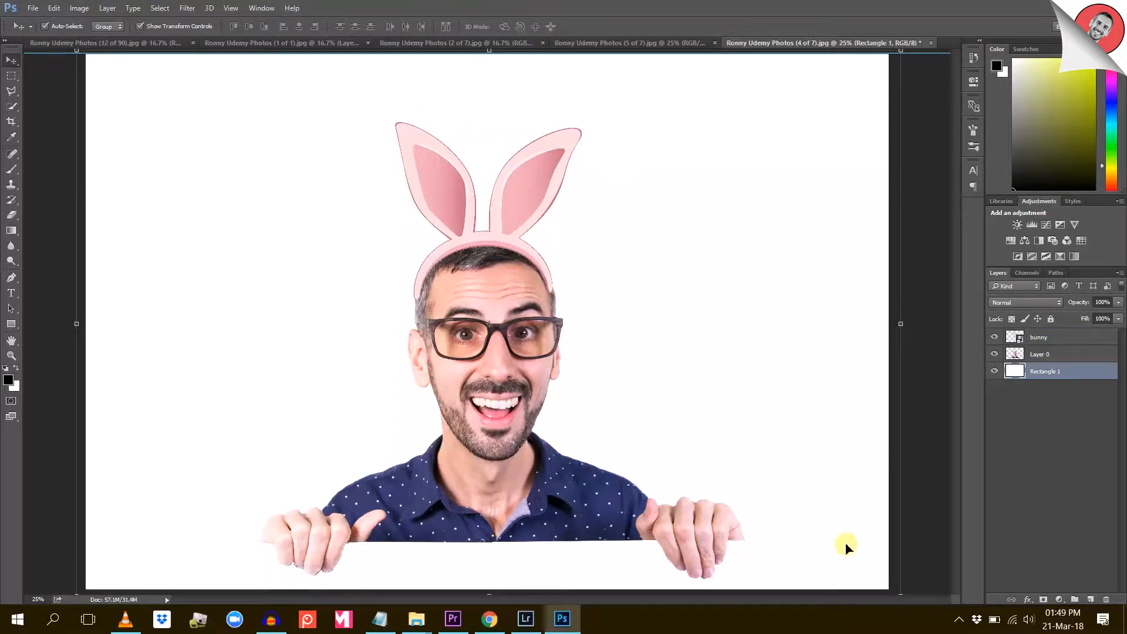
- Show the bunny-ears portrait composite in Photoshop before moving to the Udemy course page
click(488, 618)
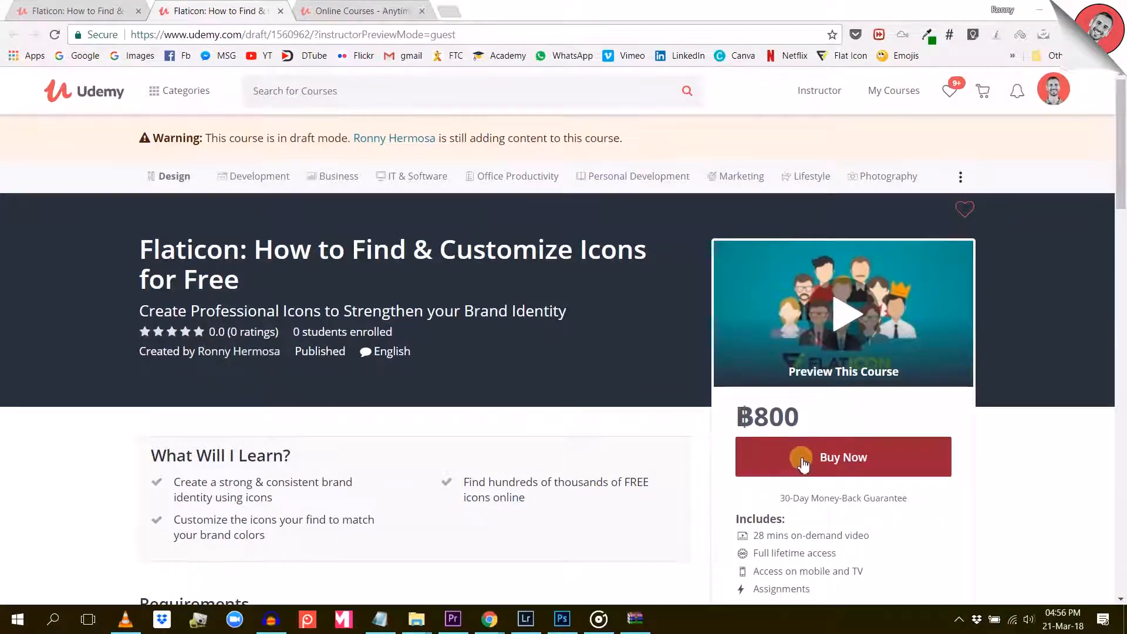
- Switch from the Udemy course page to the Flaticon 'telephone' search results
click(74, 11)
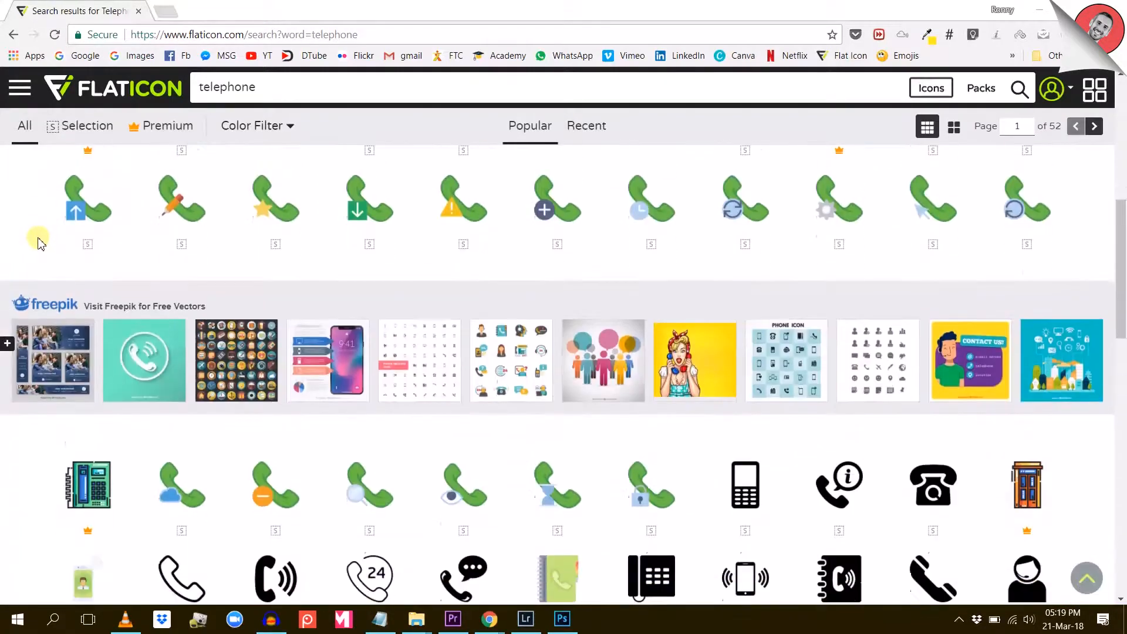
- Switch from Flaticon's telephone results to the getemoji.com smileys grid
click(532, 10)
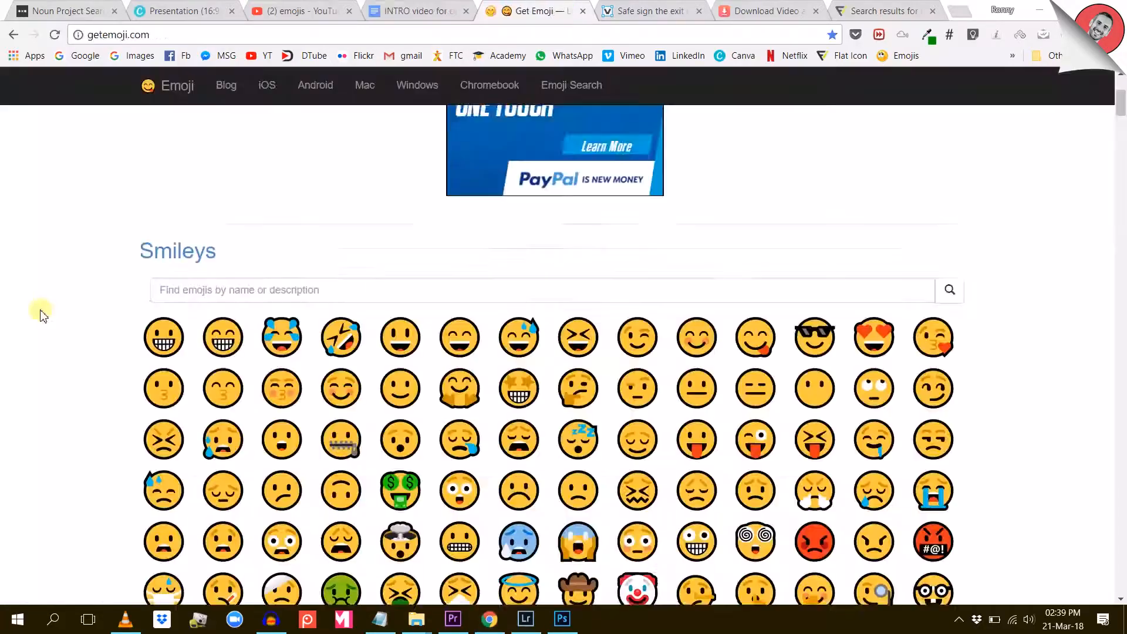
- Scroll the GetEmoji Smileys collection before moving to PayPal's business payments page
scroll(down, 3)
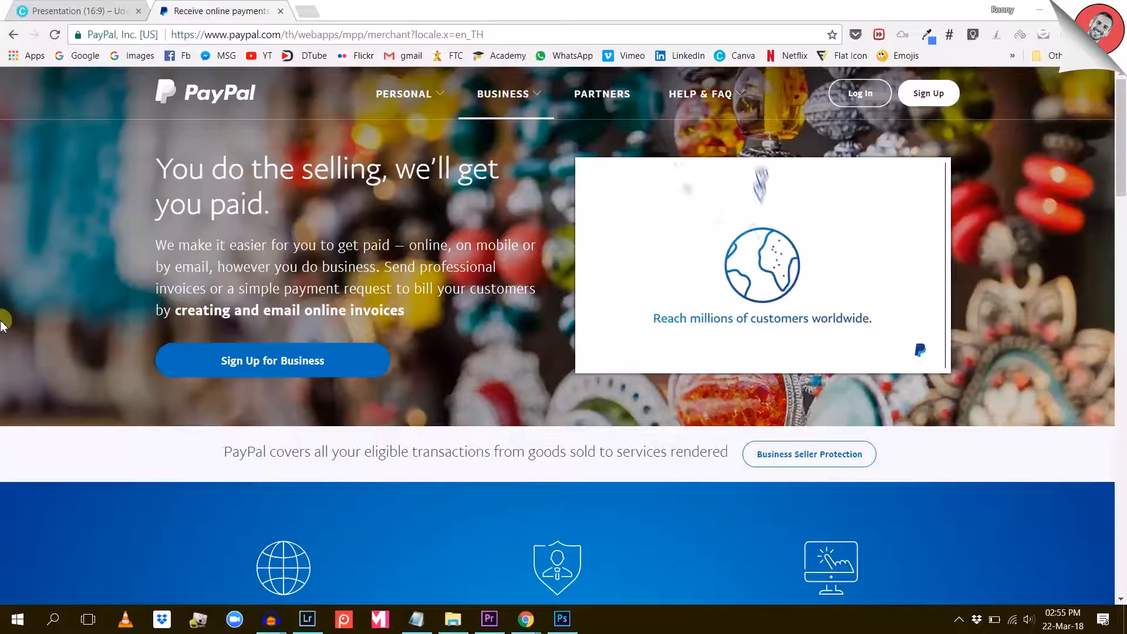
- Load the Earth globe icon from Flaticon's Educative Set into the colour editor
scroll(down, 3)
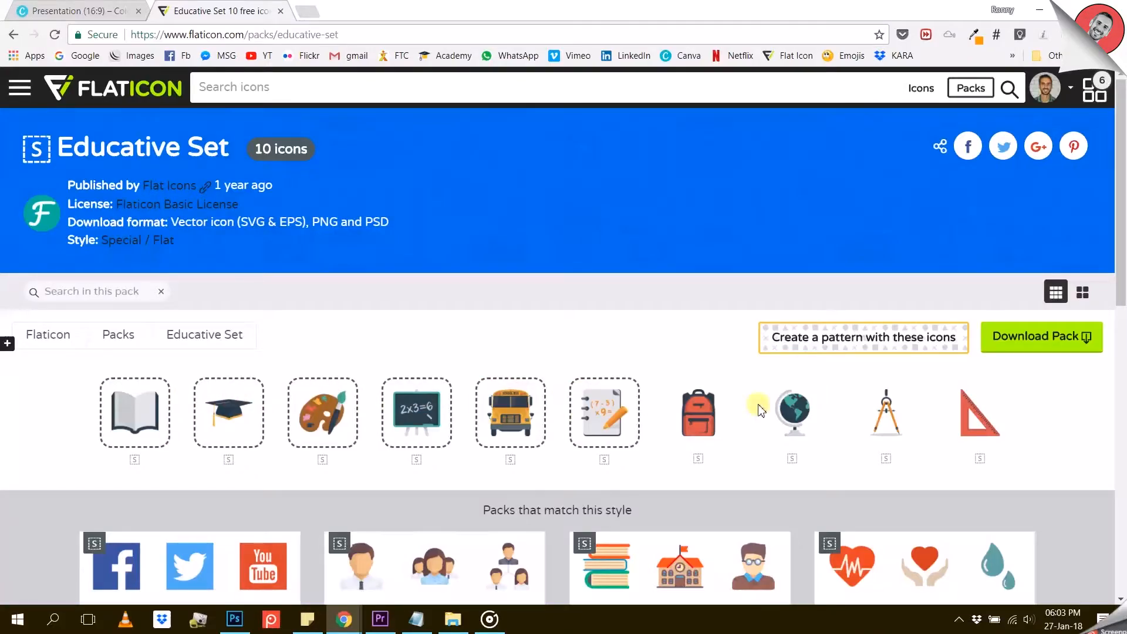
click(791, 412)
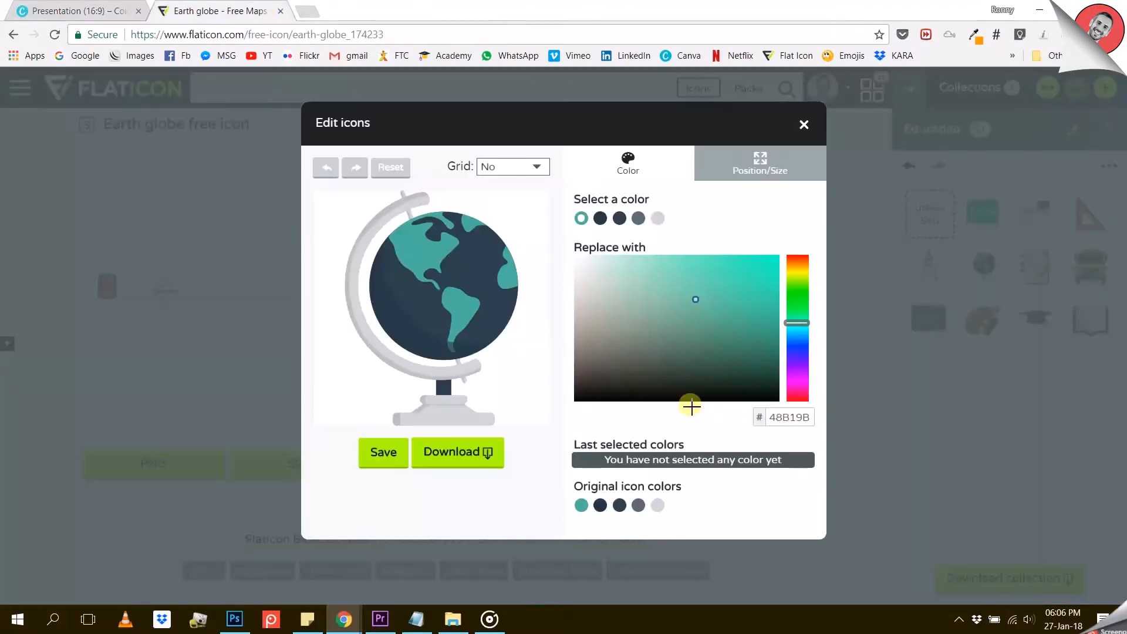